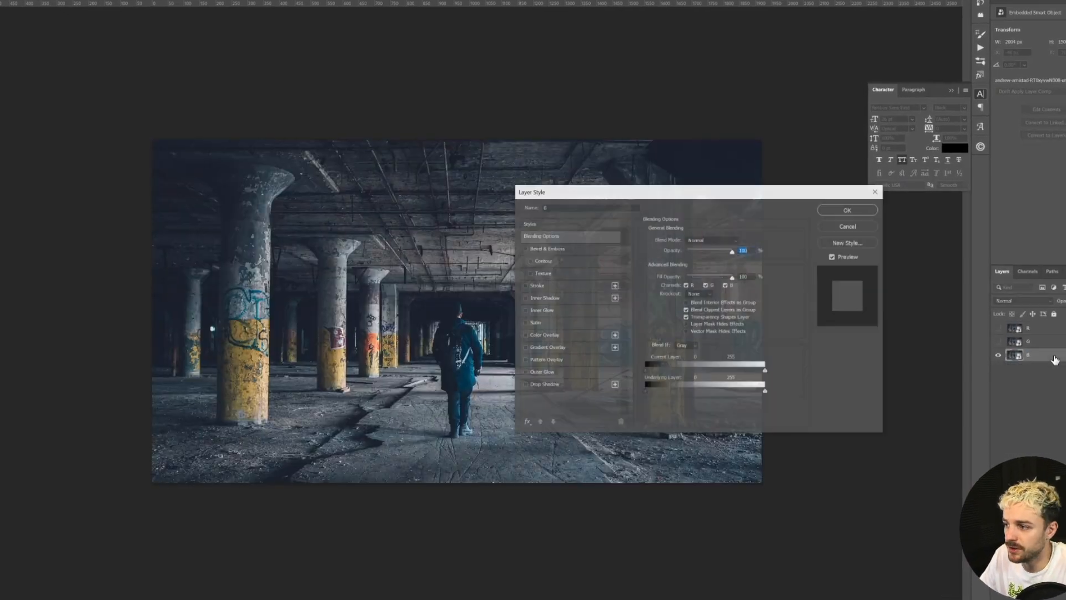
Duplicate the R layer as 'R copy' and show it so the plain warehouse photo sits on top.
left_click(846, 209)
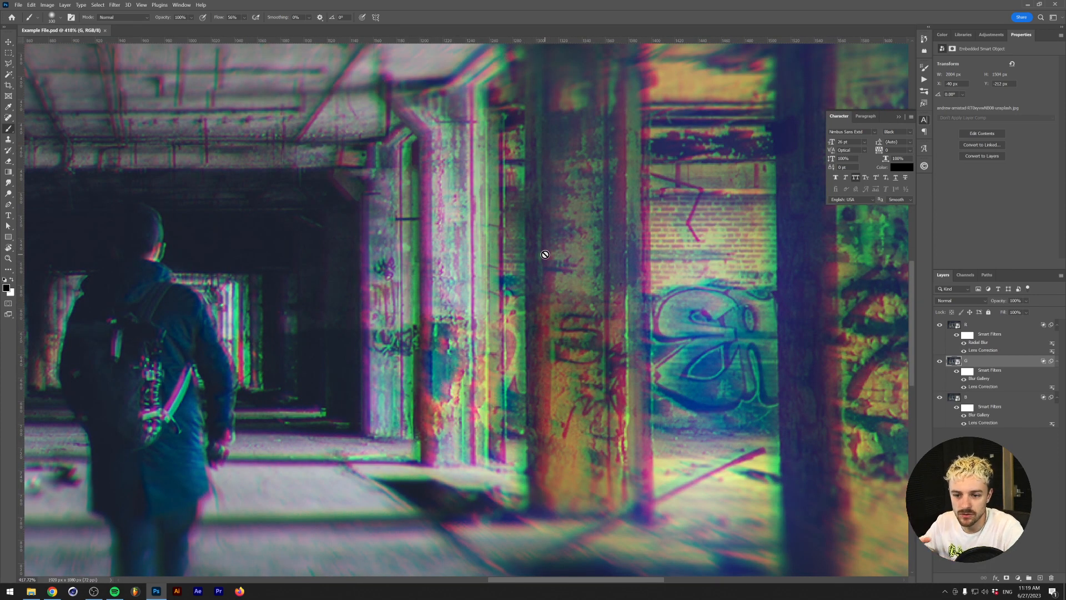
mouse_move(161, 268)
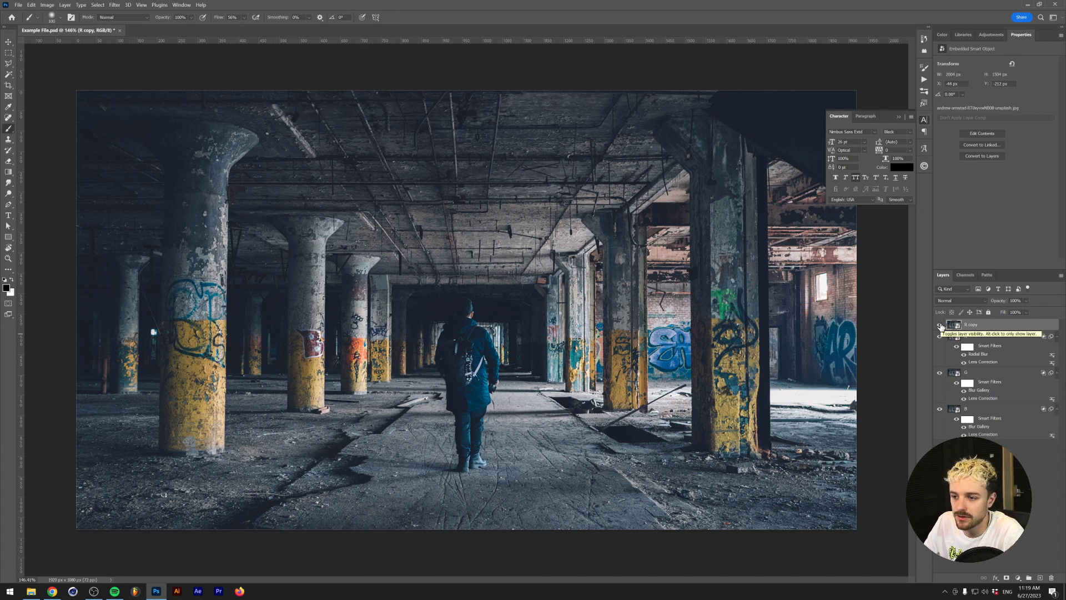
left_click(940, 324)
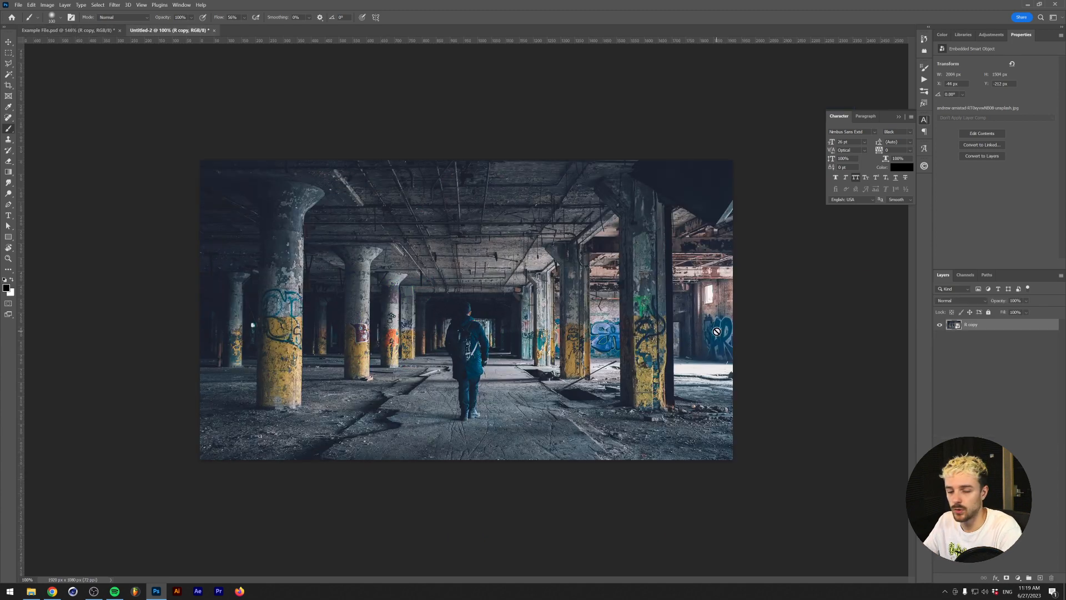
mouse_move(971, 325)
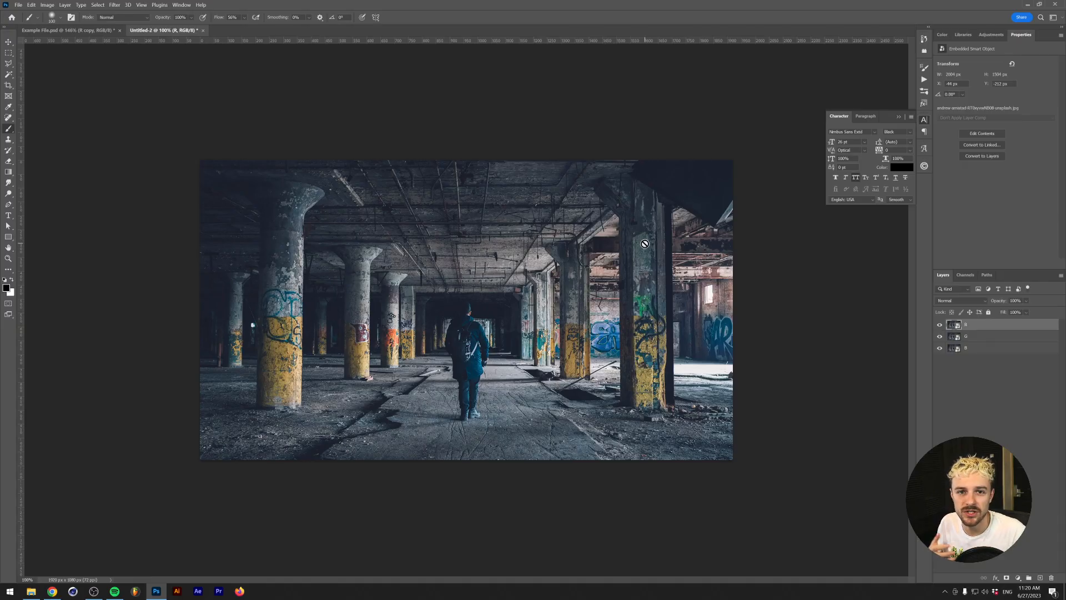
mouse_move(667, 218)
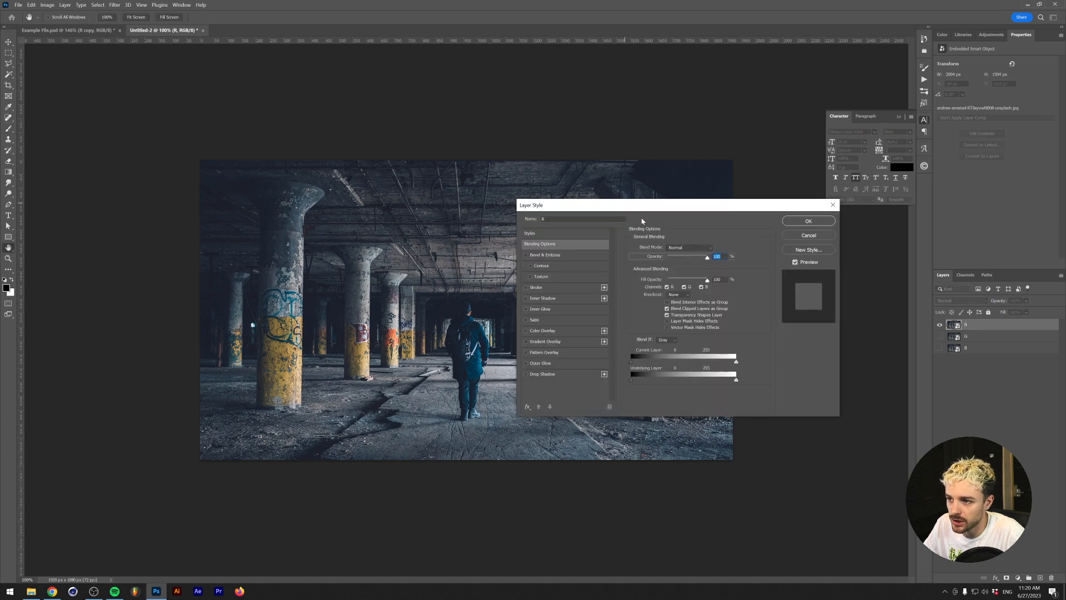
mouse_move(568, 294)
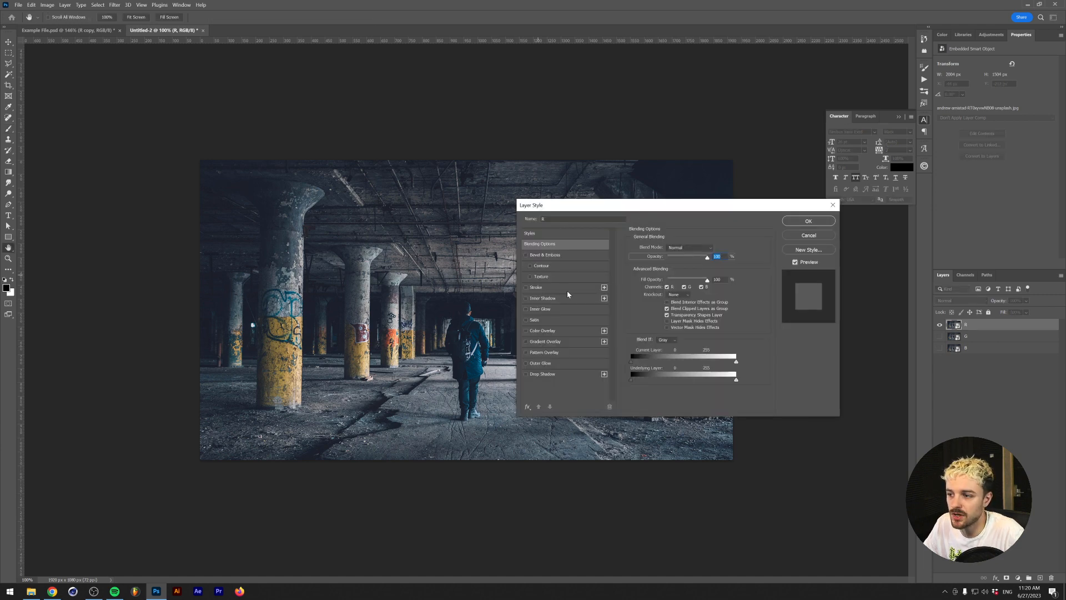
Restrict the R layer's blending to the red channel only.
left_click(667, 286)
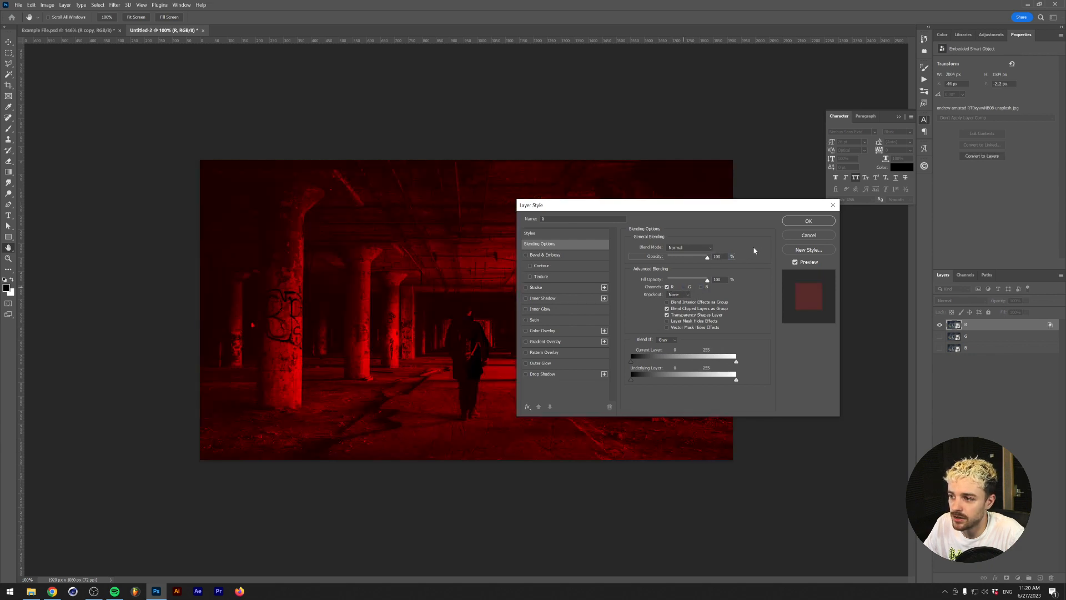
mouse_move(808, 221)
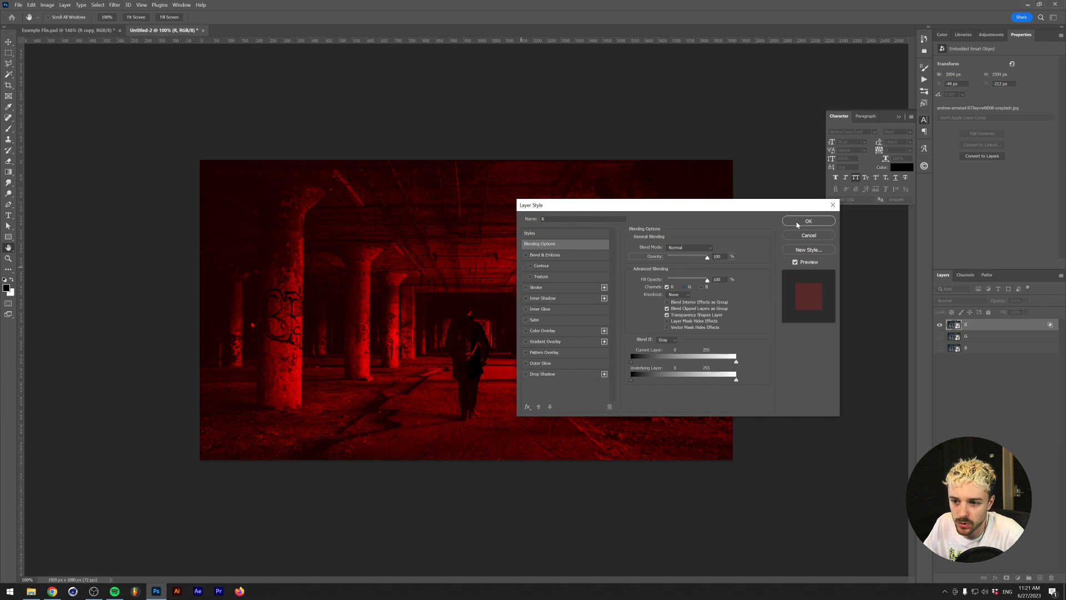
left_click(808, 221)
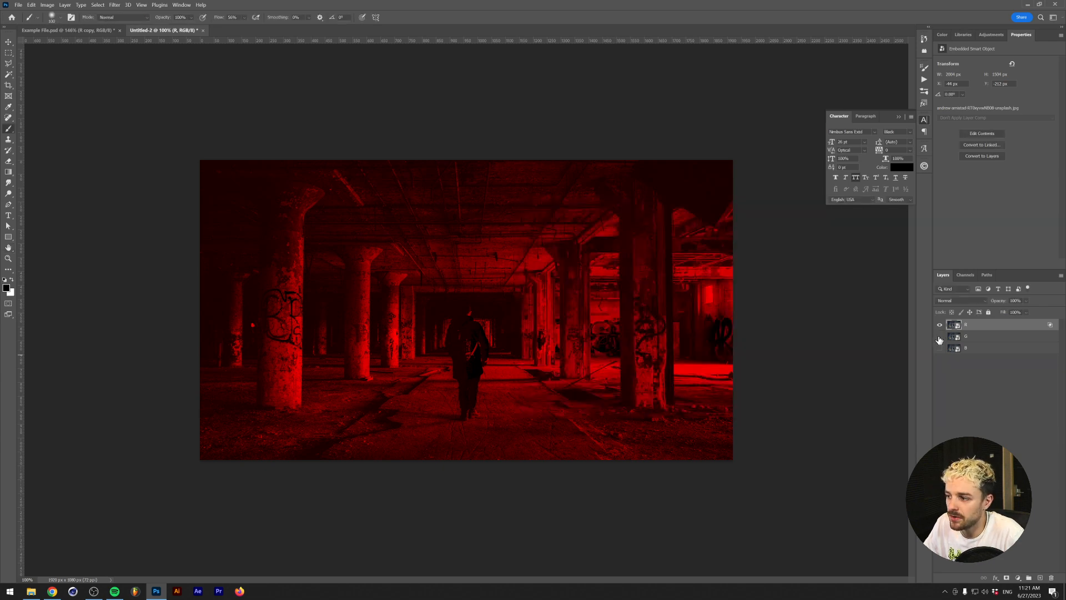
Restrict the G layer to green and the B layer to blue, then show all three layers.
double_click(986, 336)
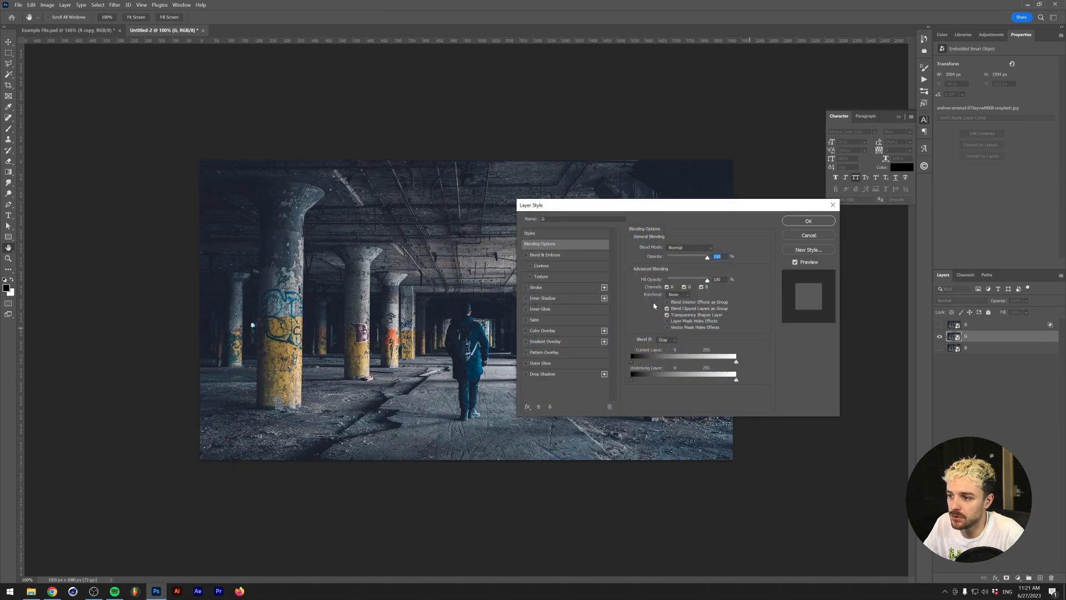
left_click(808, 220)
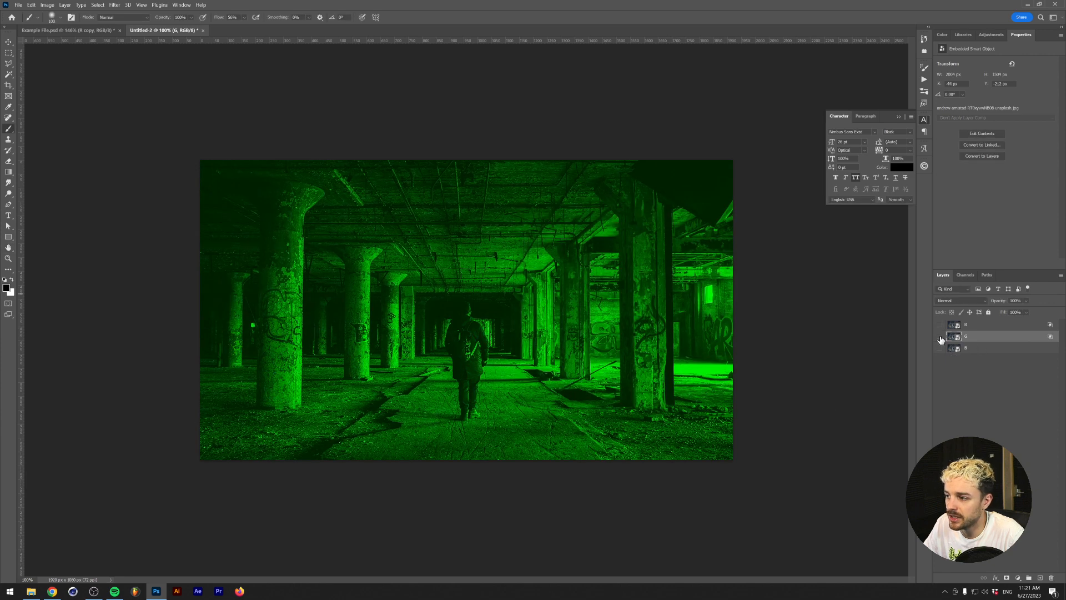
double_click(986, 348)
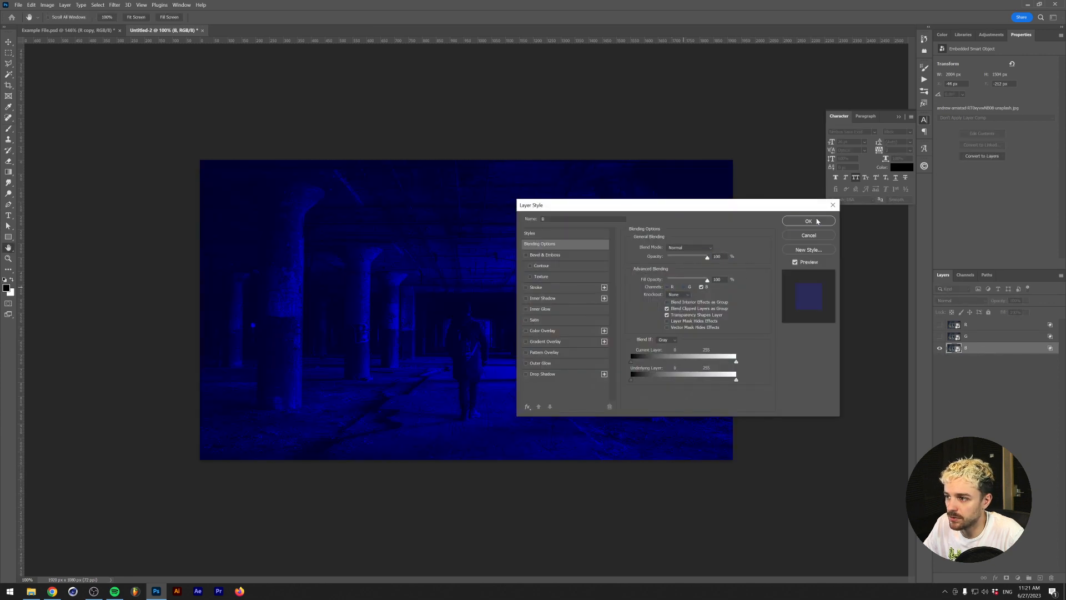
left_click(808, 221)
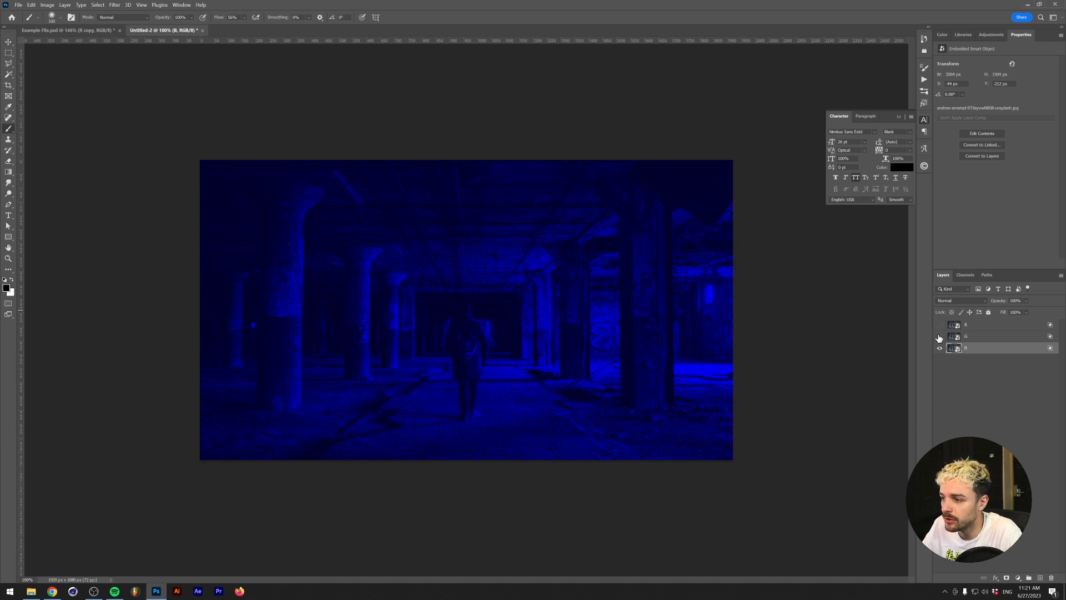
left_click(939, 324)
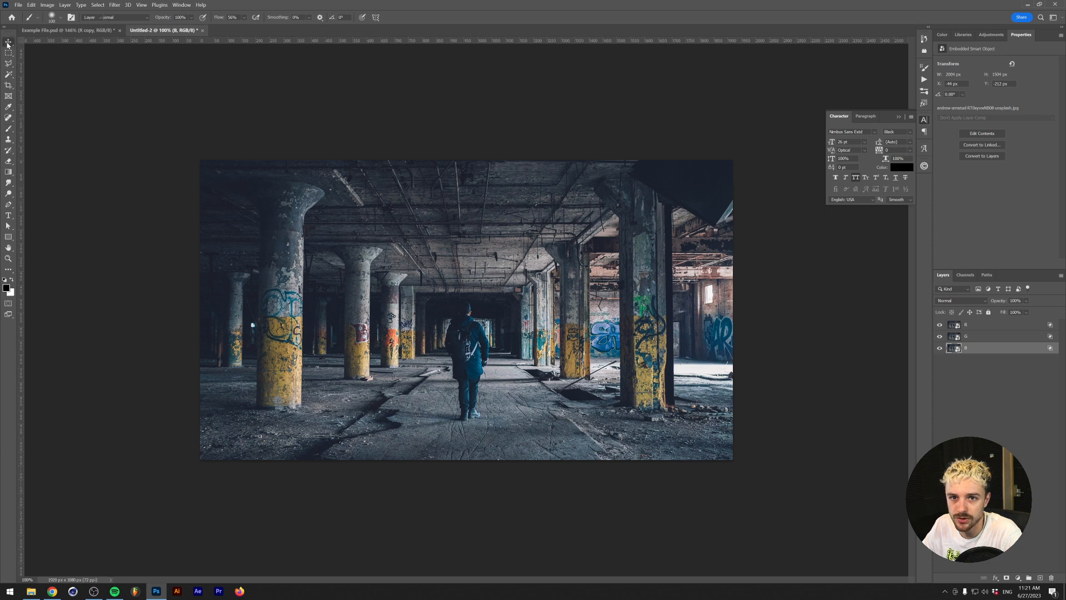
left_click(8, 45)
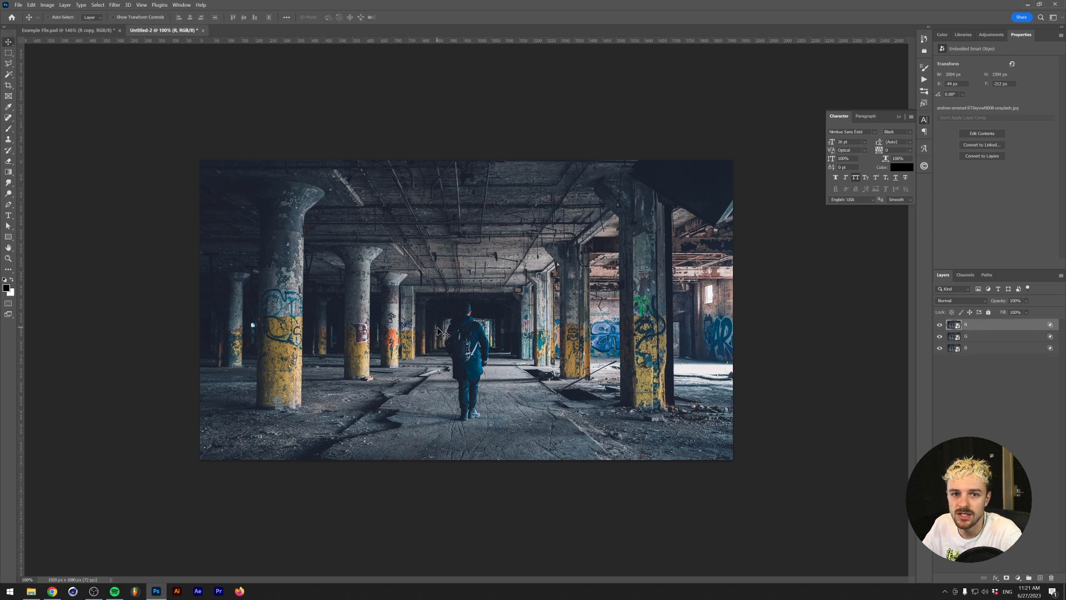
mouse_move(444, 338)
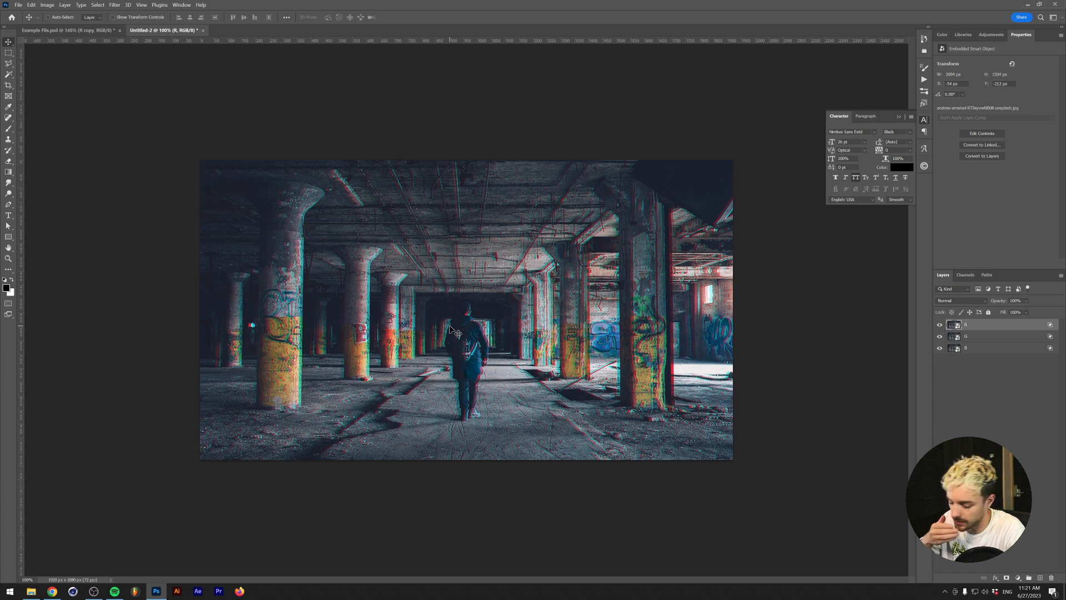
mouse_move(832, 336)
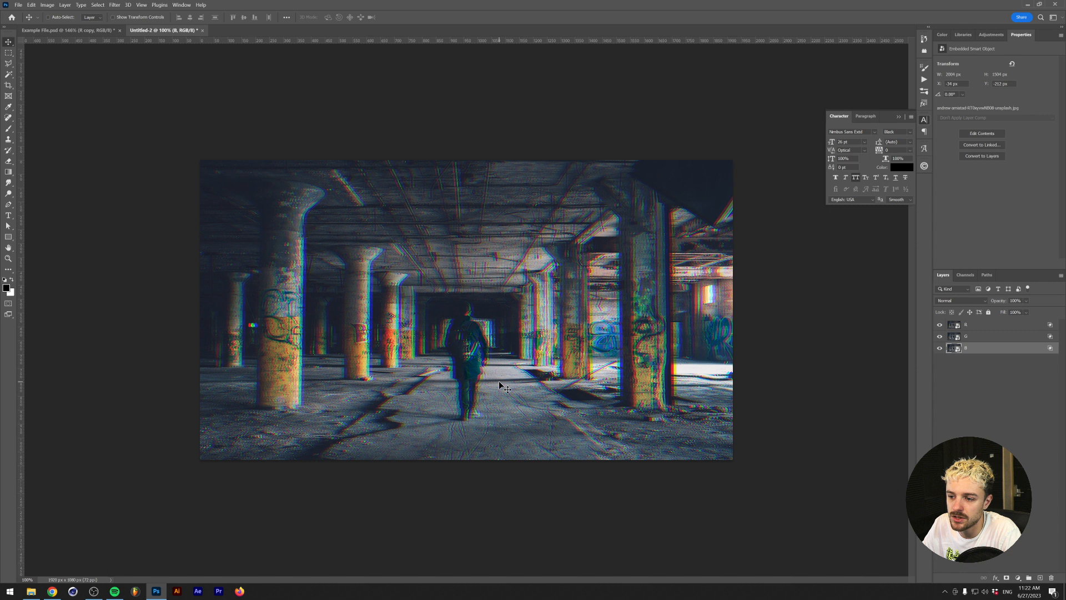
mouse_move(497, 321)
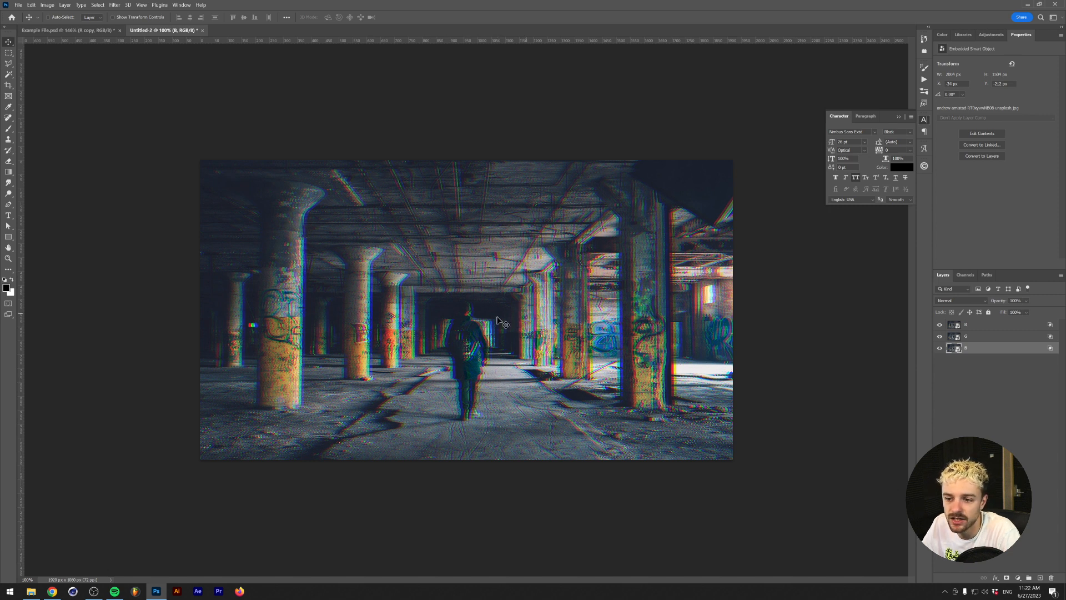
mouse_move(151, 346)
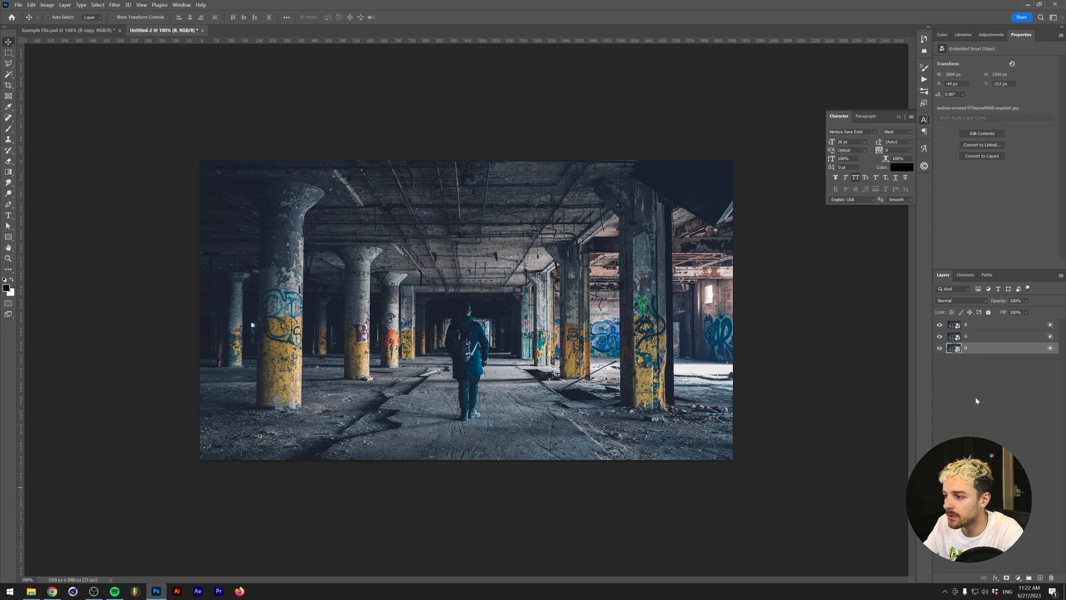
mouse_move(904, 262)
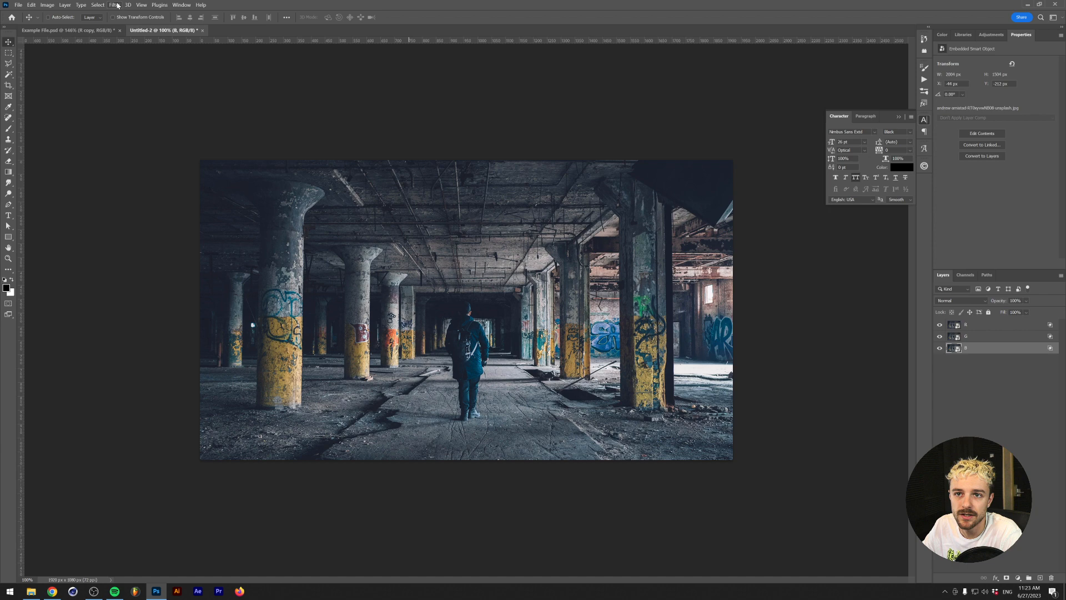
Apply a Lens Correction smart filter to the B layer, adding a blue colour fringe.
left_click(115, 5)
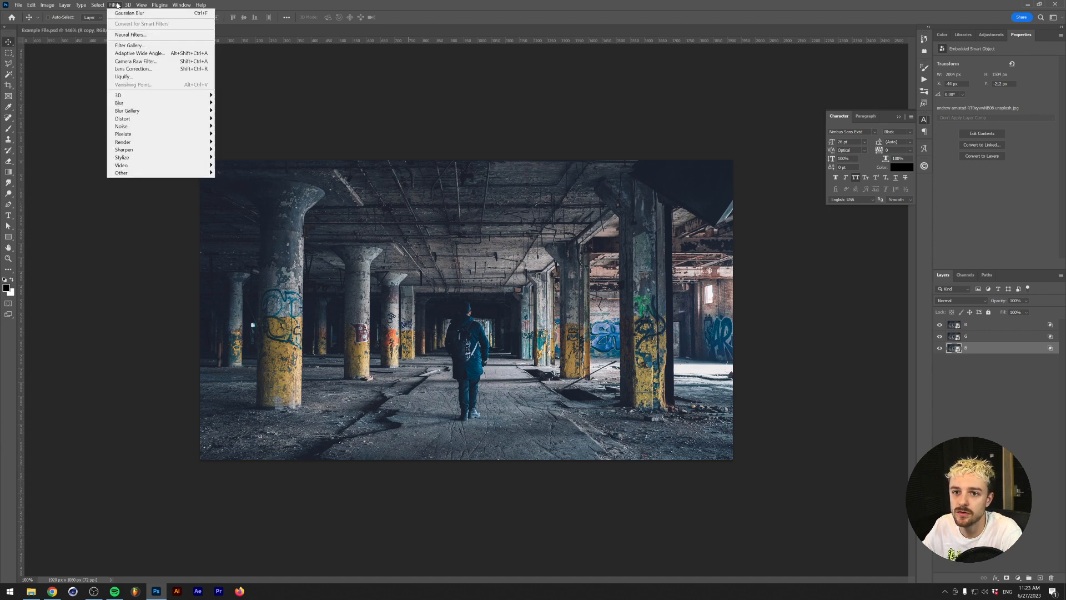
left_click(133, 69)
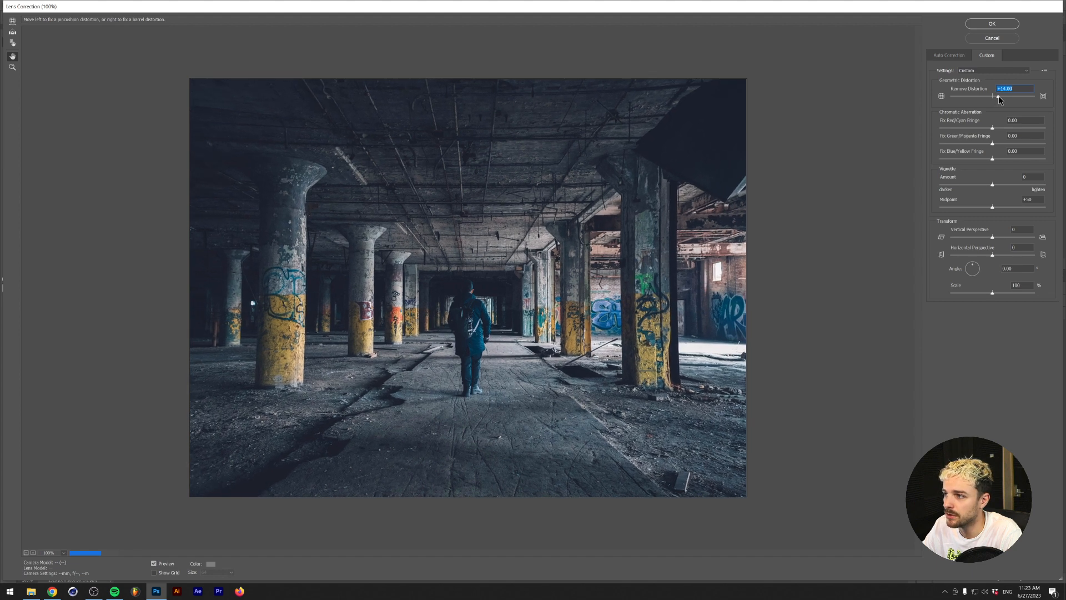
left_click(990, 24)
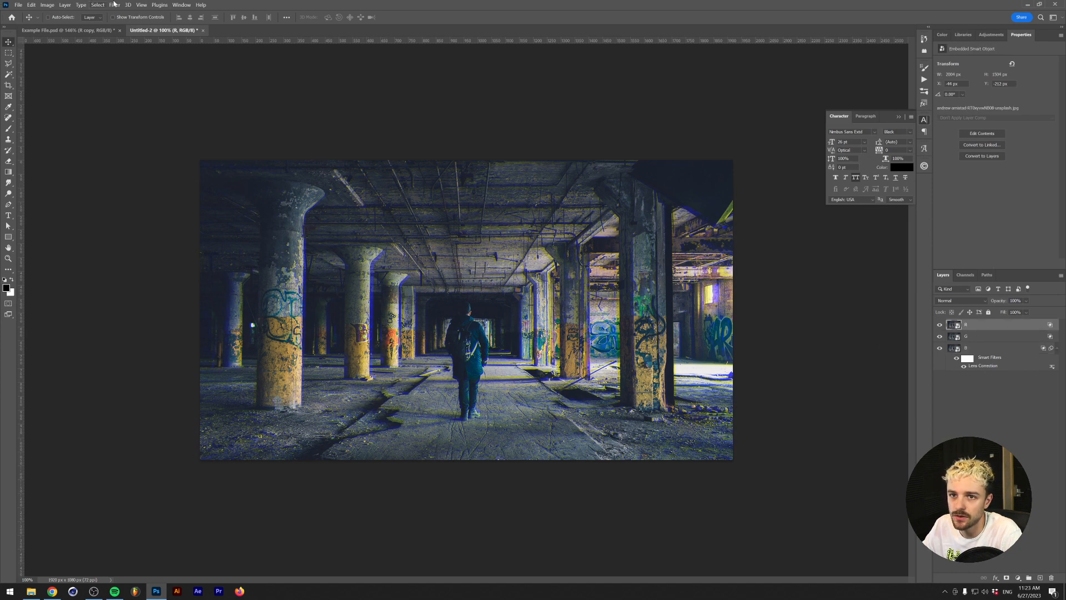
Apply a Pinch distortion of 5 to the R layer.
left_click(114, 5)
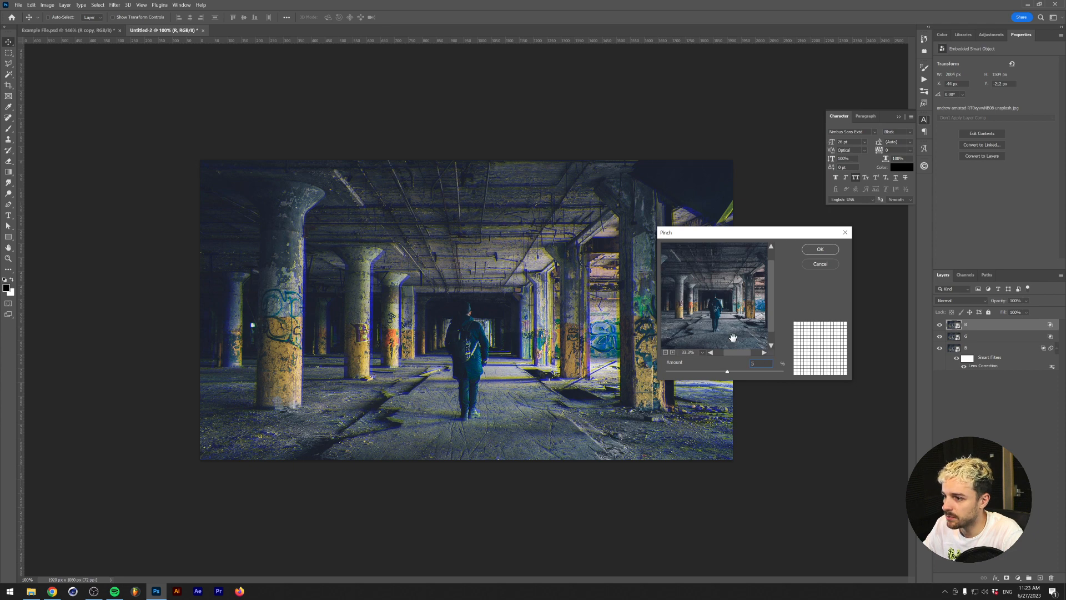
left_click(819, 249)
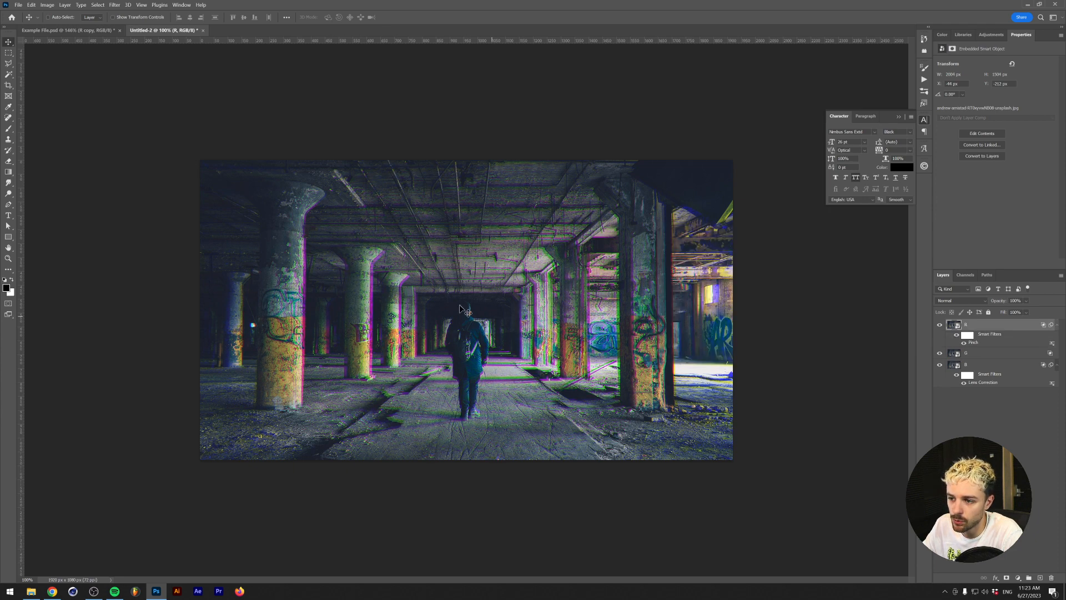
mouse_move(513, 330)
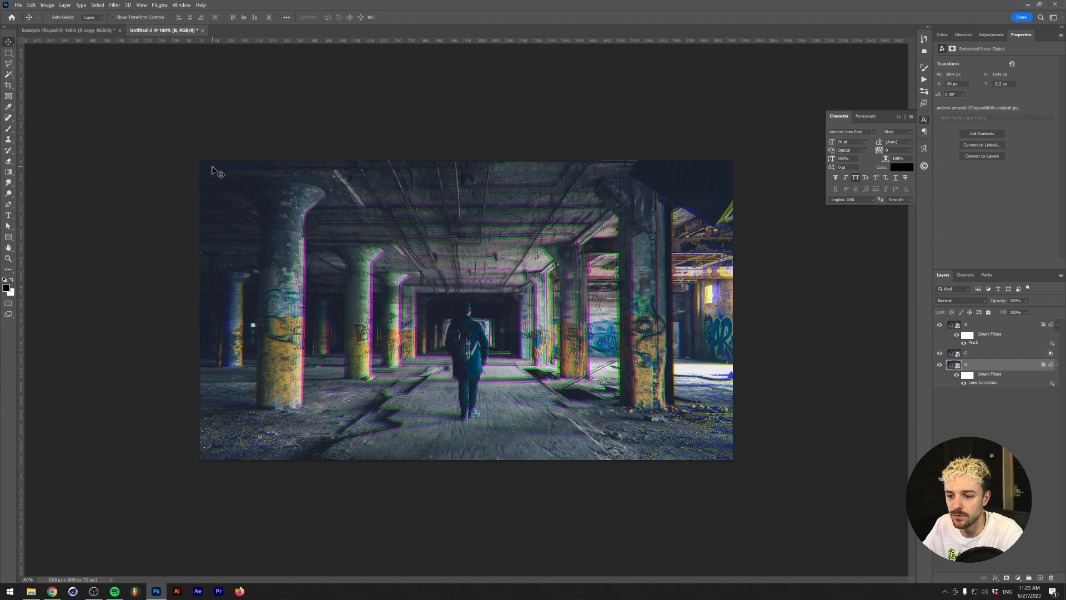
Apply a 0.5 px Gaussian Blur to the B layer.
left_click(115, 5)
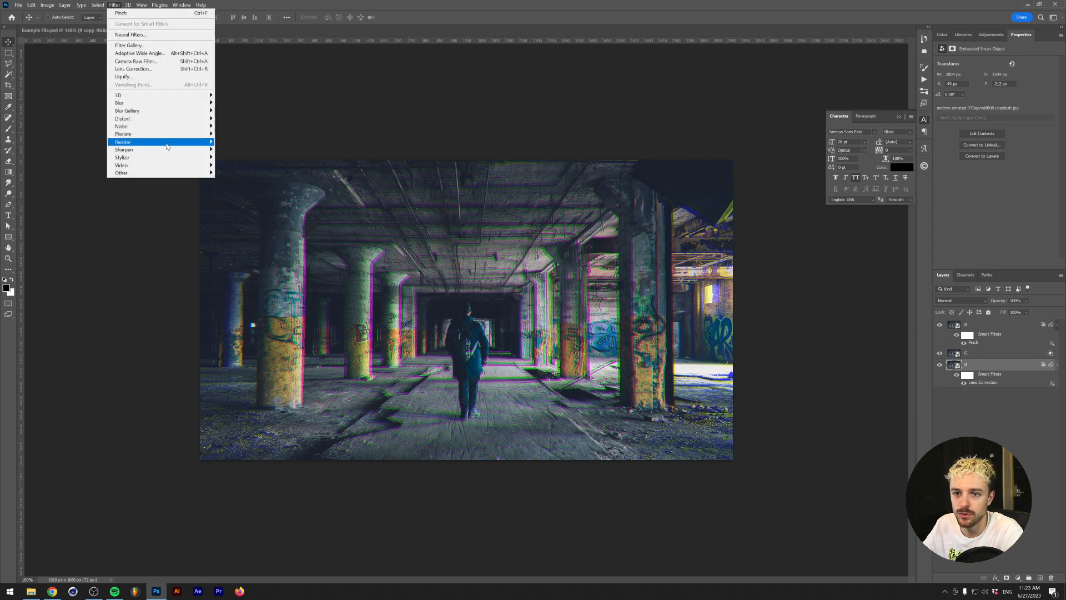
left_click(119, 102)
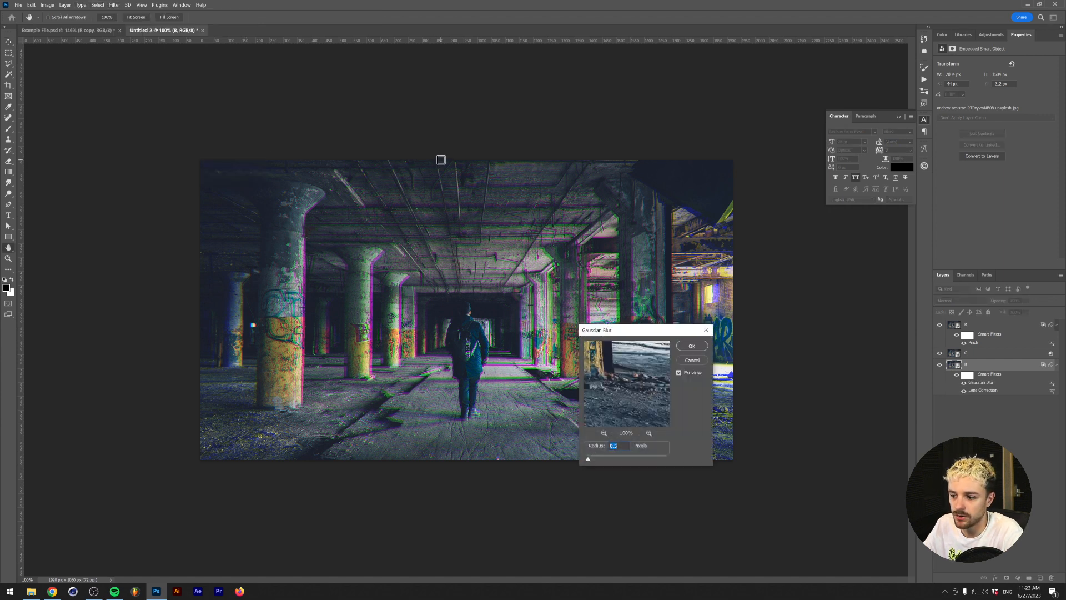
left_click(692, 345)
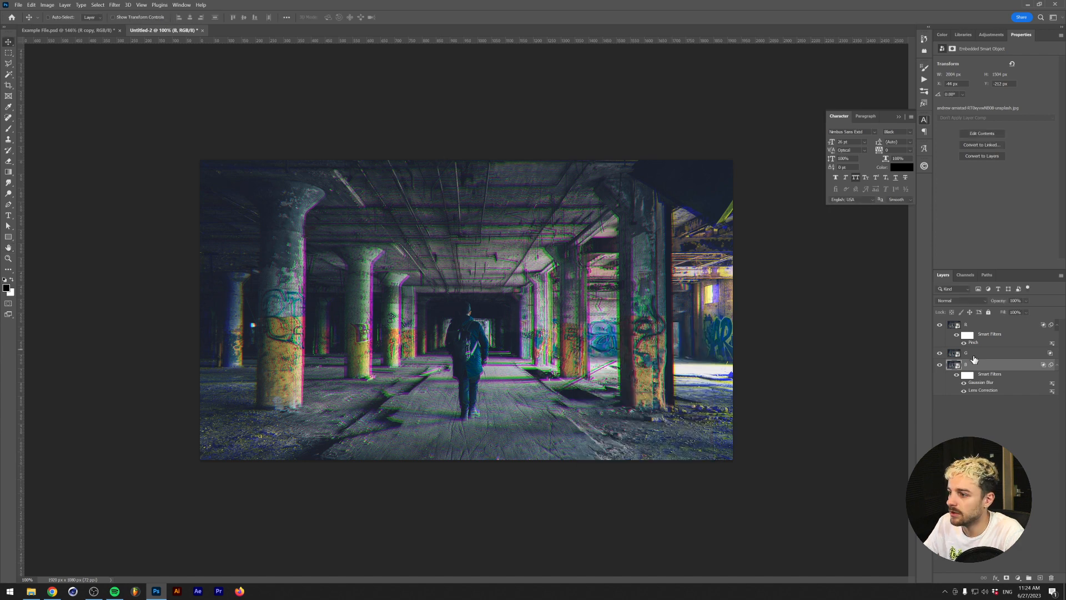
left_click(113, 5)
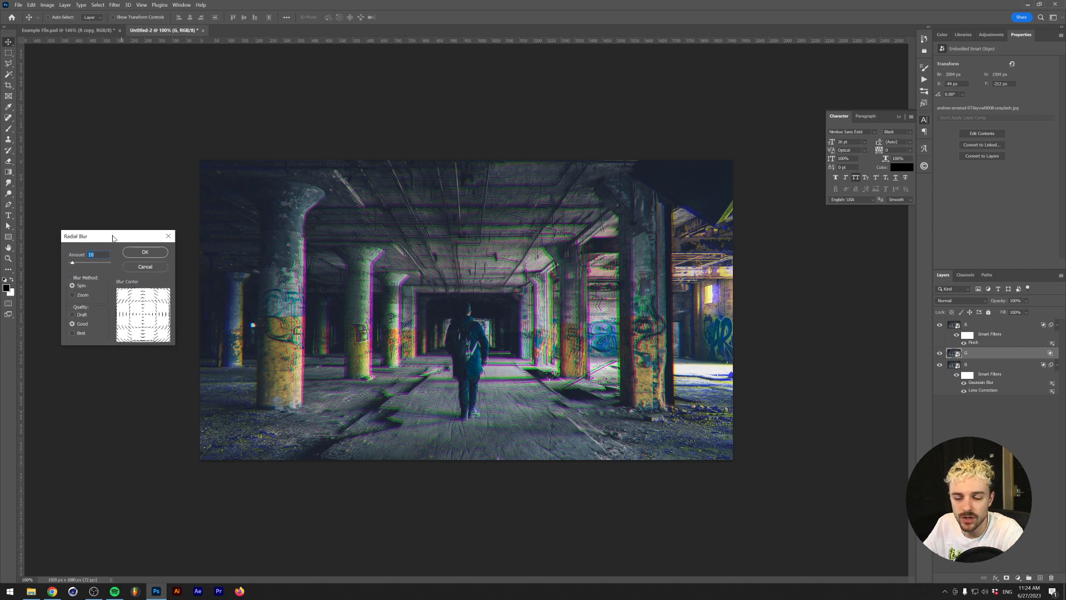
mouse_move(95, 284)
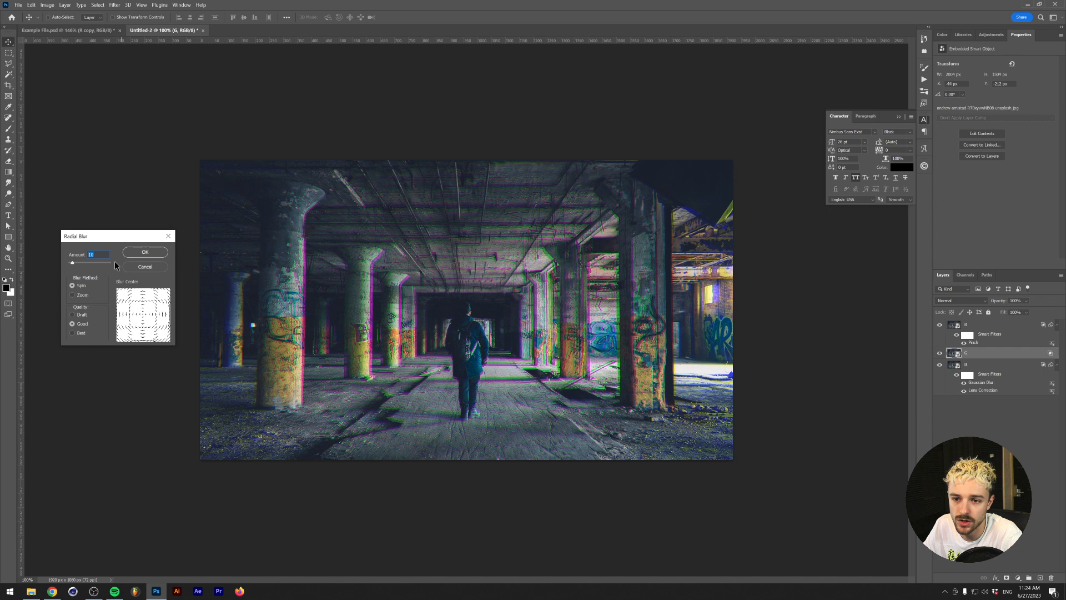
Apply a Zoom-method Radial Blur of amount 10 to the G layer.
left_click(73, 294)
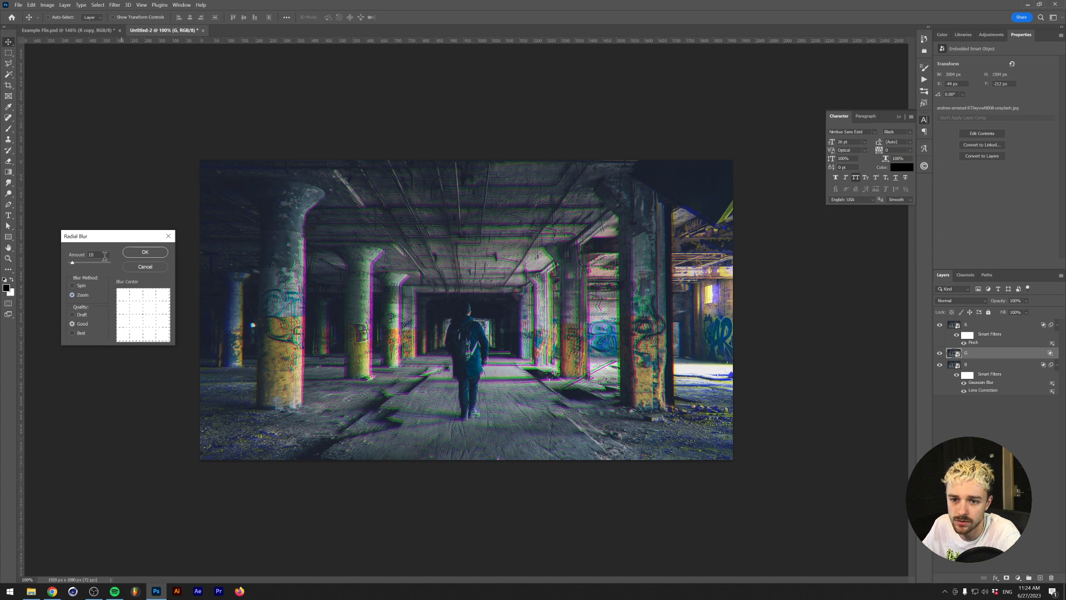
triple_click(95, 254)
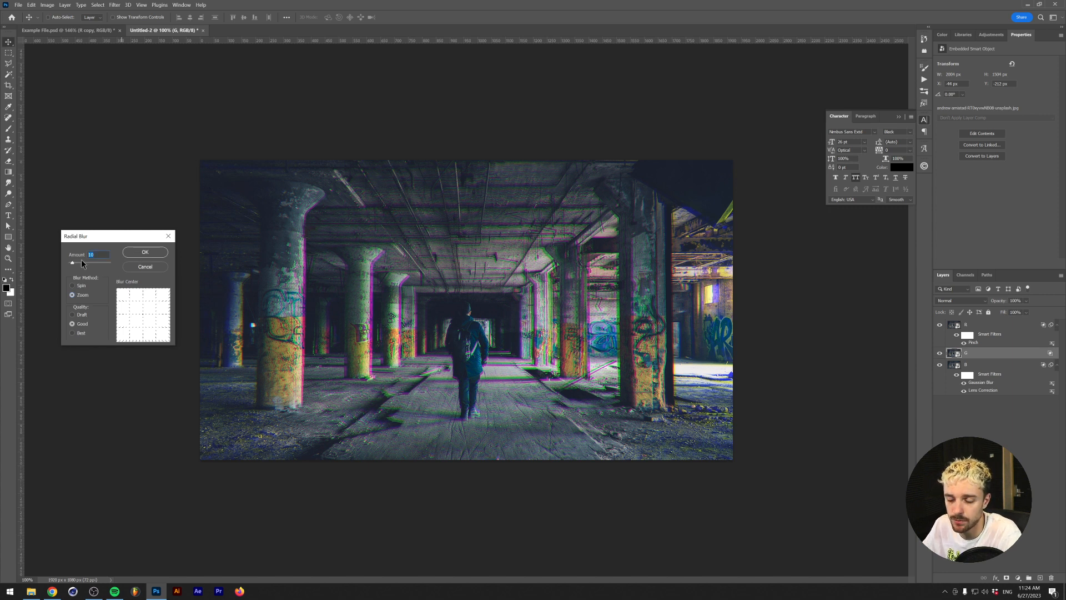
mouse_move(154, 205)
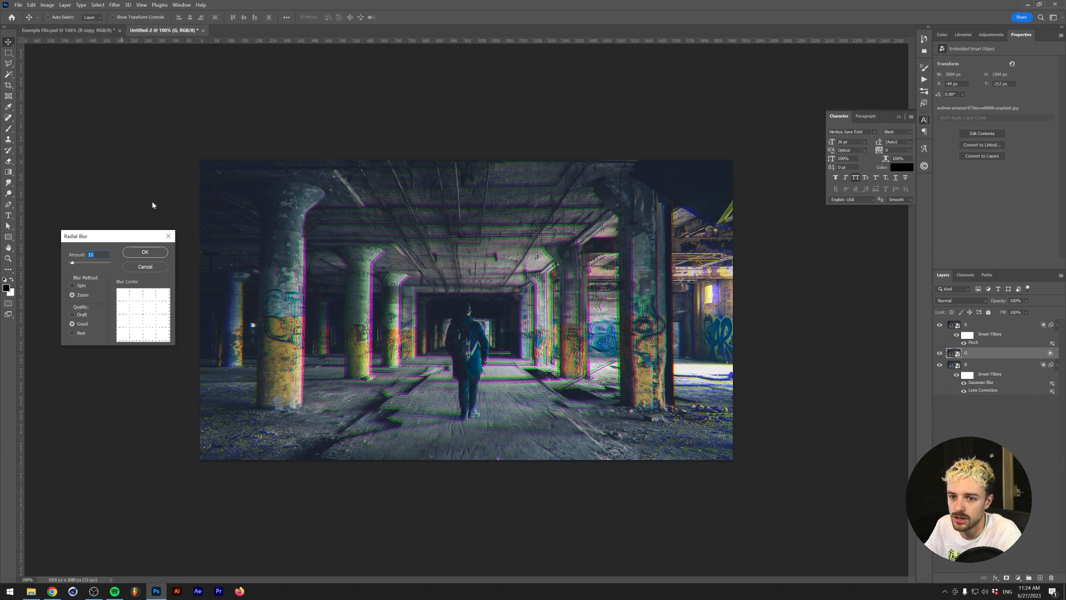
left_click(145, 251)
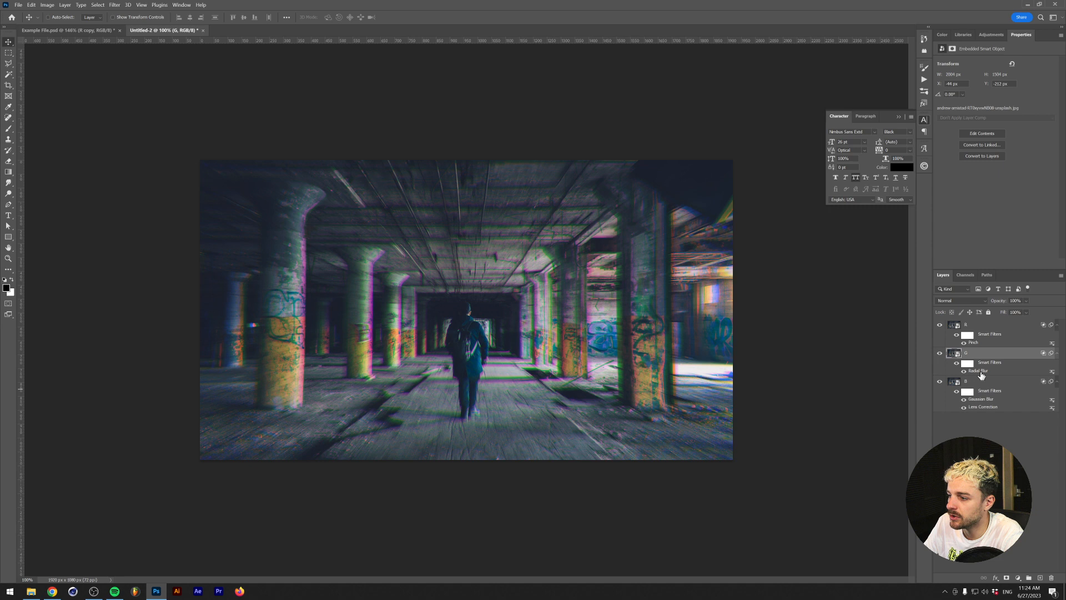
Re-edit the G layer's Radial Blur down to a subtle amount of 3.
double_click(981, 371)
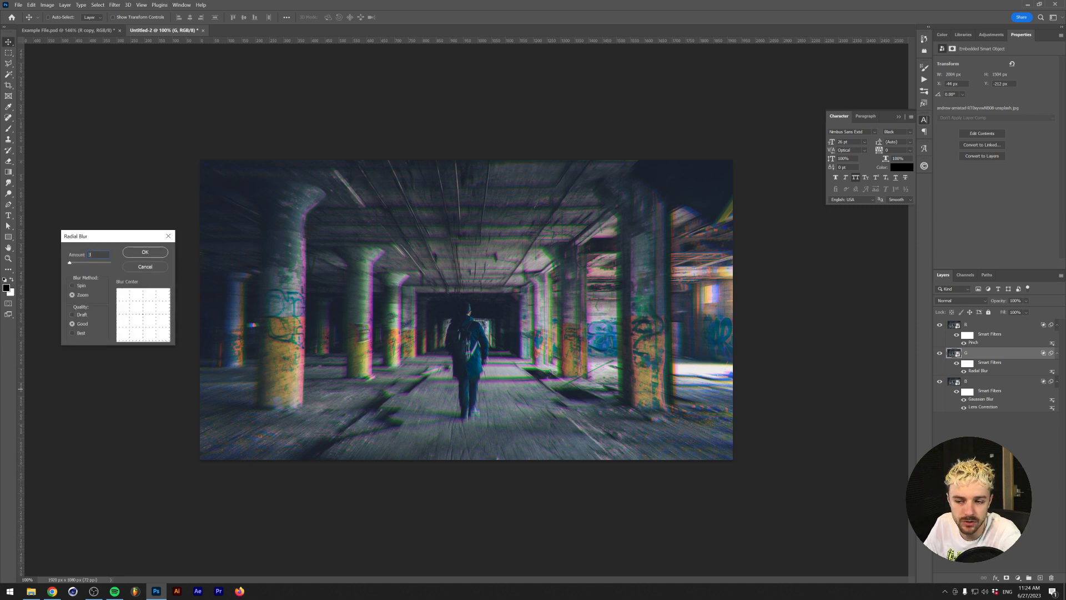
left_click(145, 251)
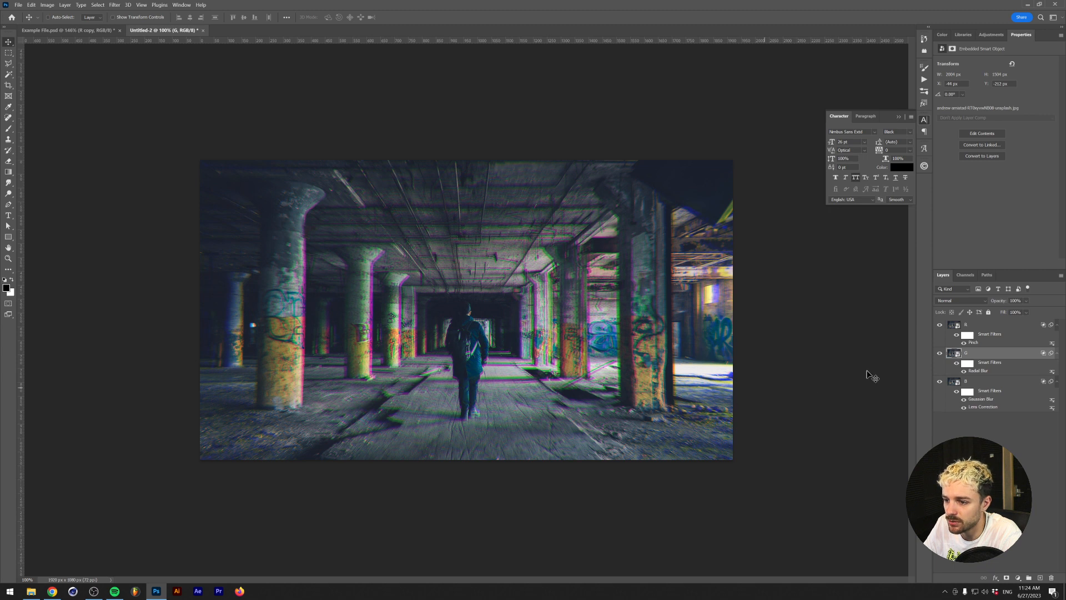
Add a Blur Gallery Field Blur with placed pins to the R layer.
left_click(113, 5)
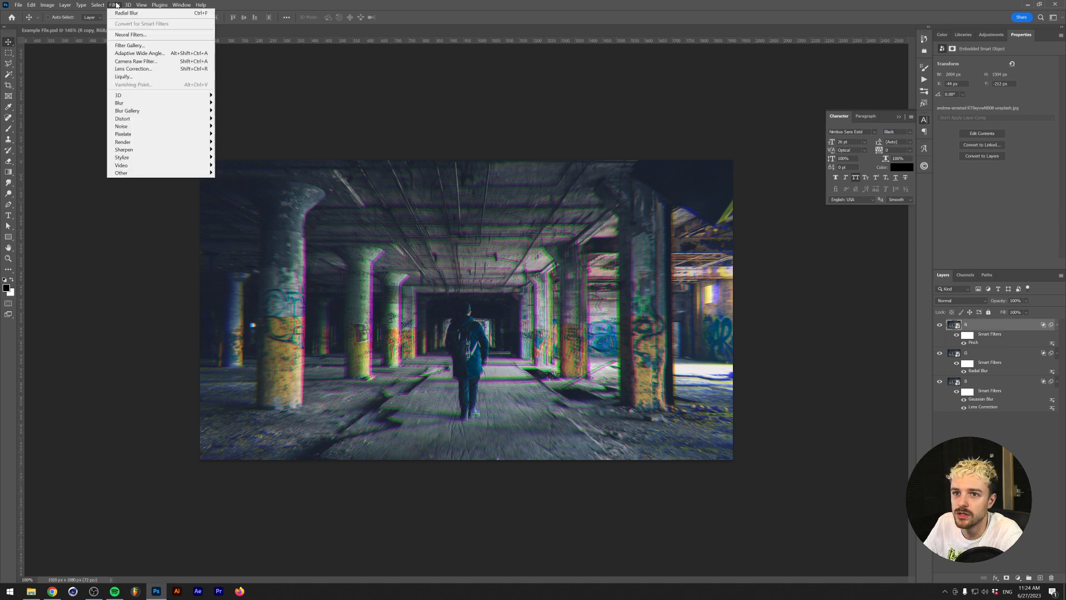
mouse_move(127, 111)
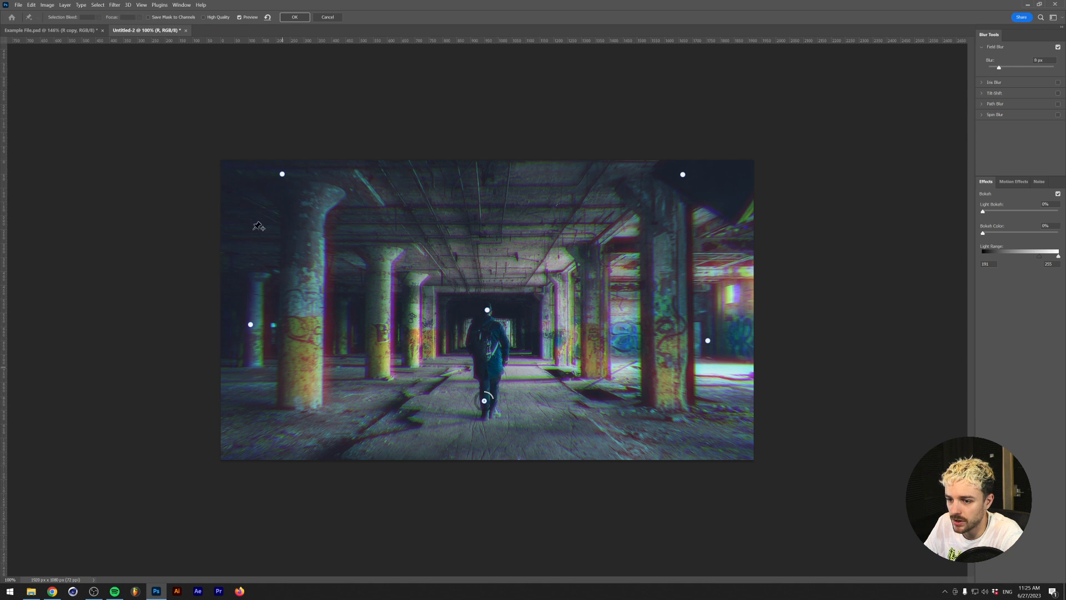
left_click(294, 17)
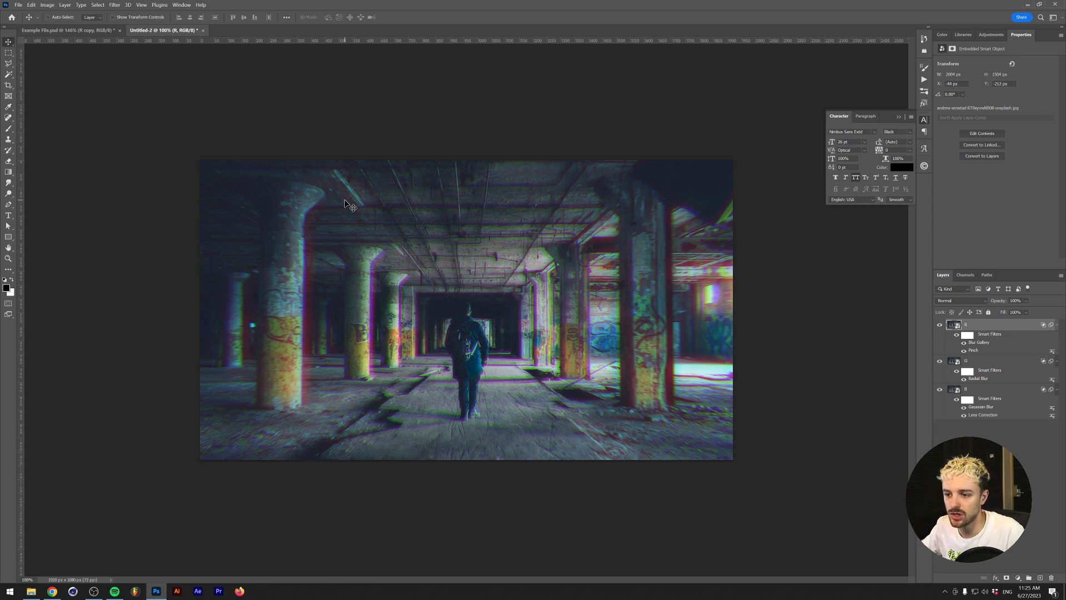
mouse_move(469, 275)
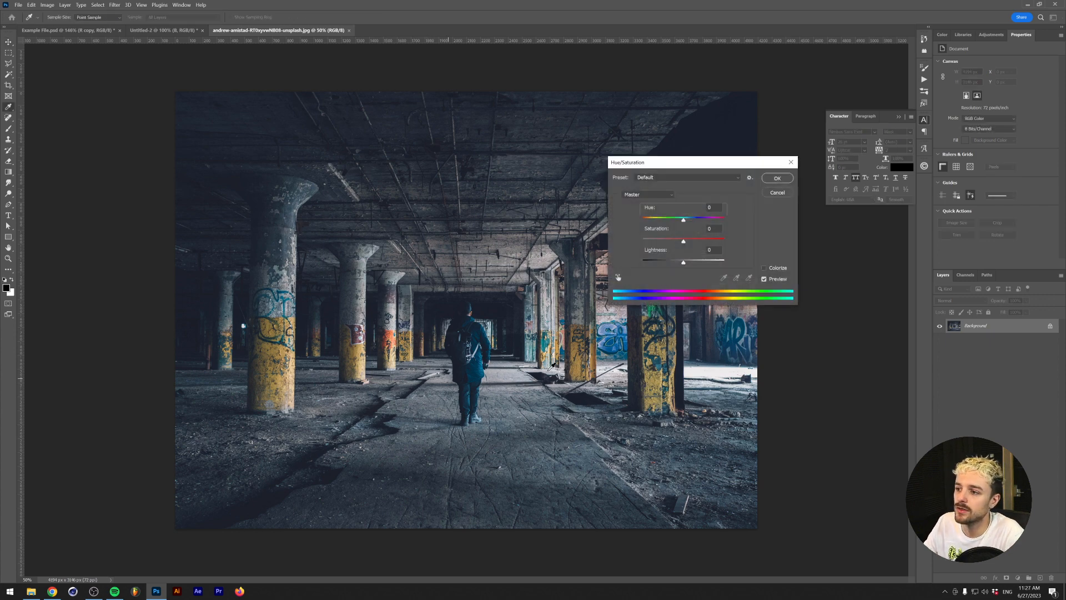
Desaturate the embedded source photo to -100, save it and return to the composite.
left_click(777, 177)
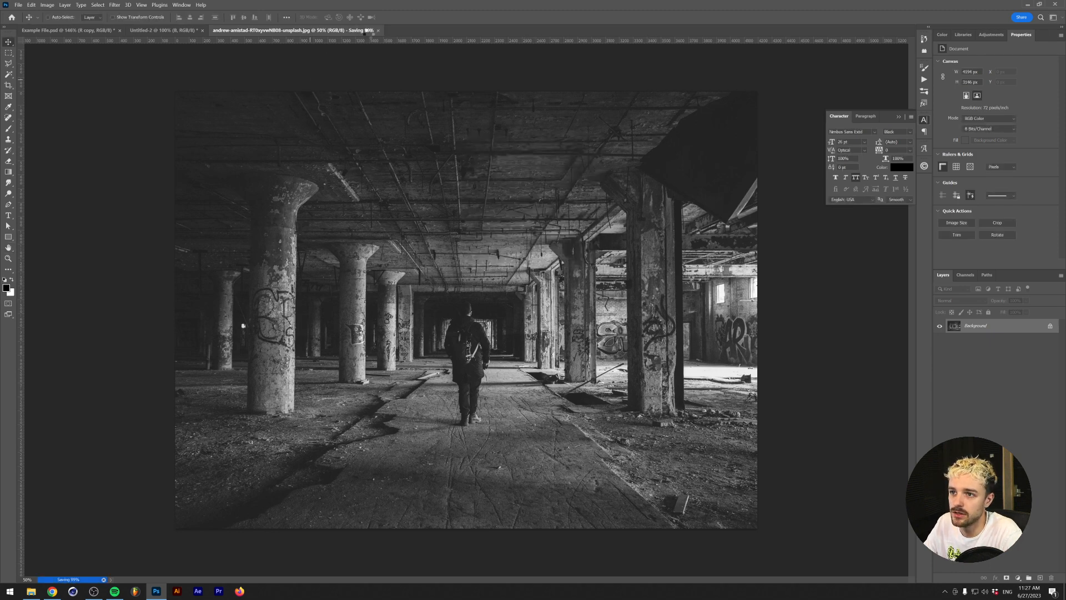
left_click(163, 30)
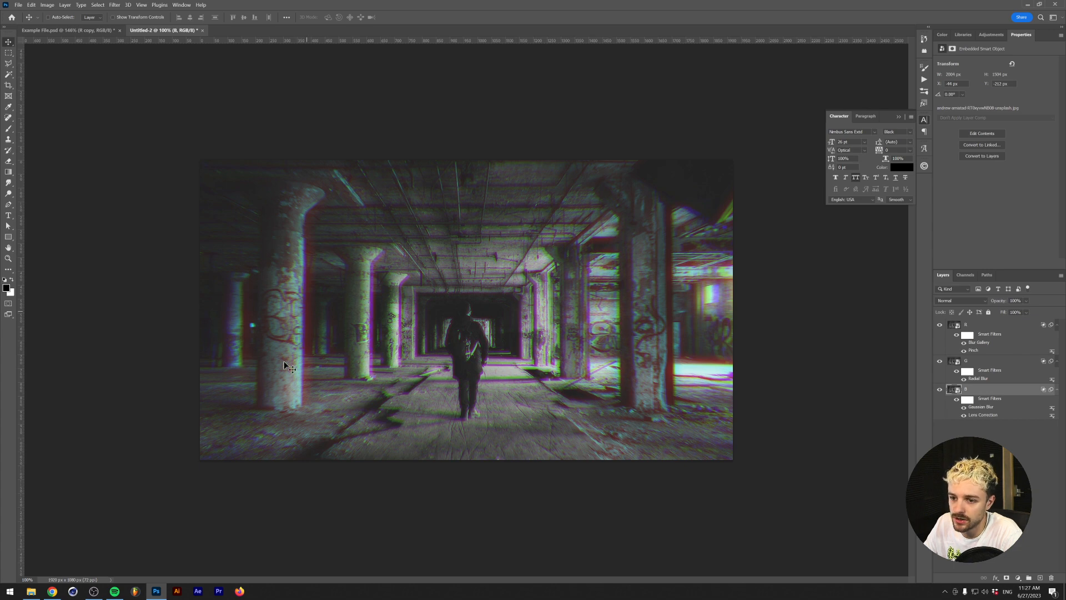
mouse_move(475, 355)
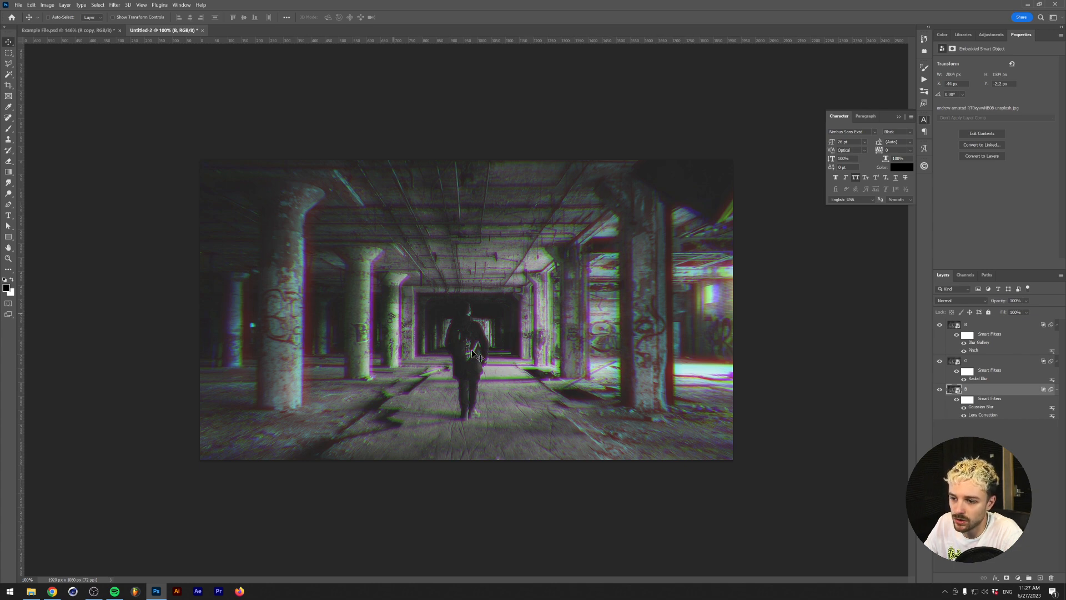